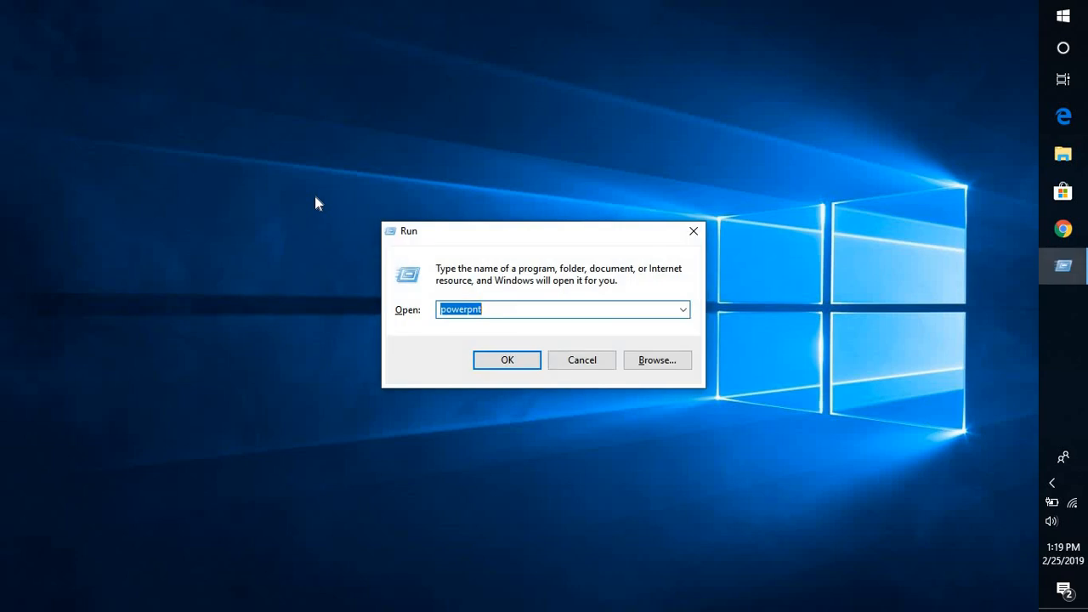
Cancel the Run prompt and launch Outlook to its empty Inbox.
left_click(507, 360)
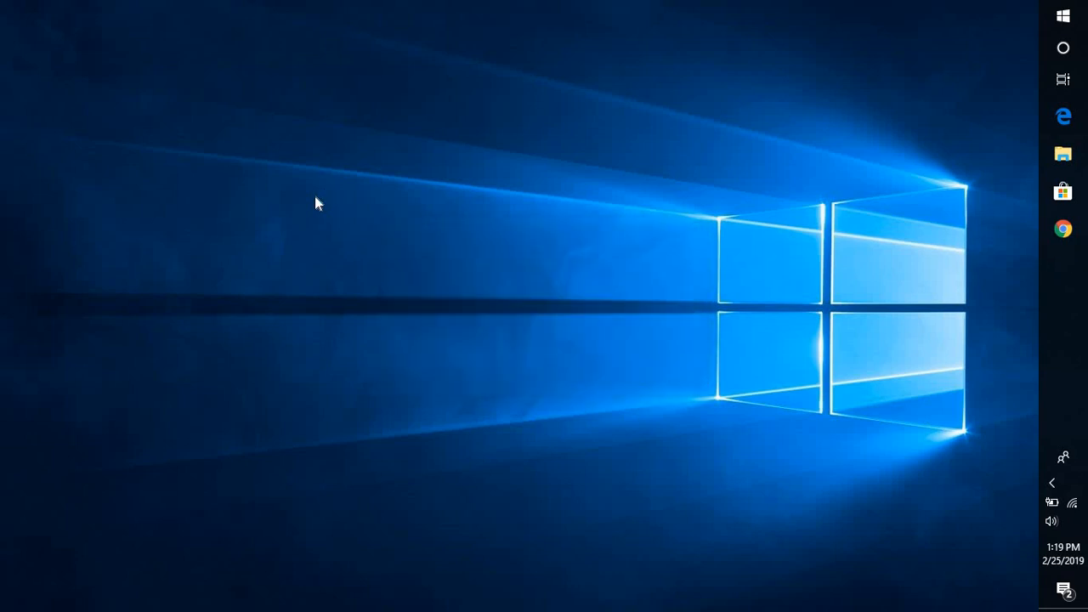
left_click(1062, 265)
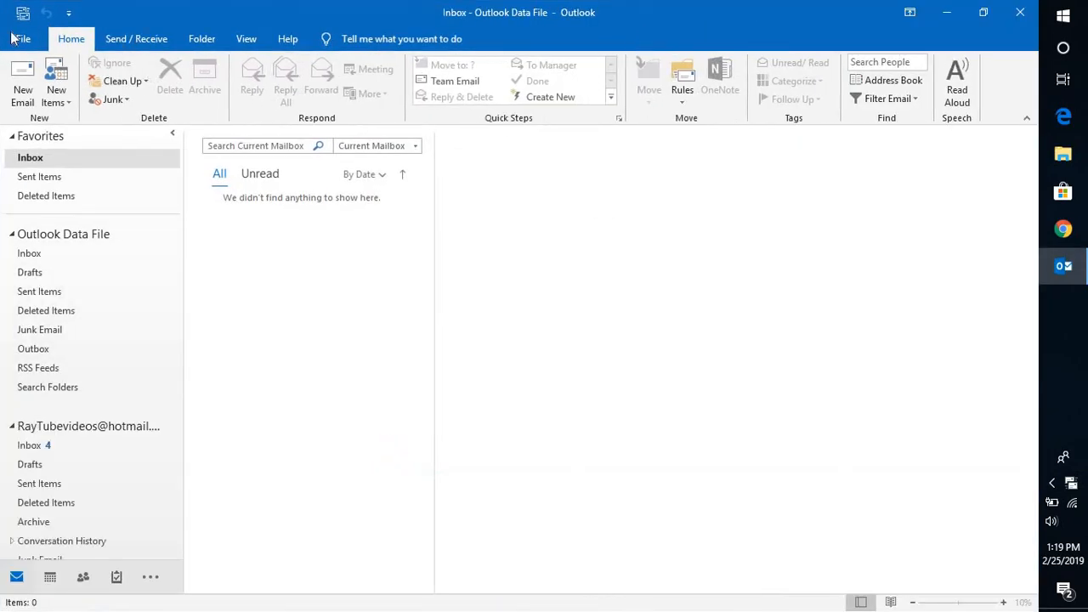
Set the Office theme to Black on the Office Account page and return to the Inbox.
left_click(20, 38)
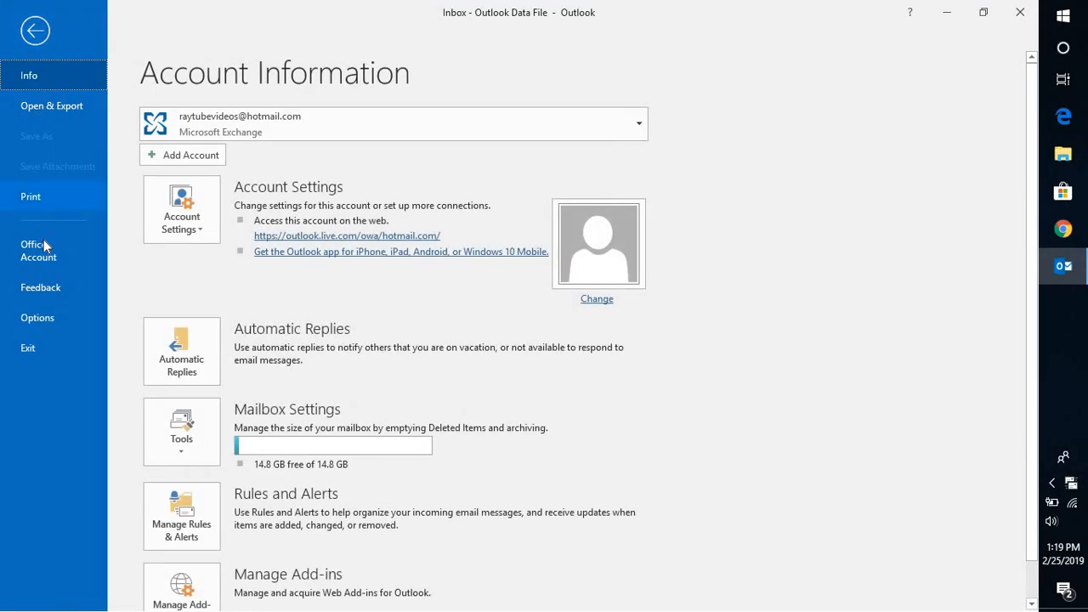
left_click(39, 250)
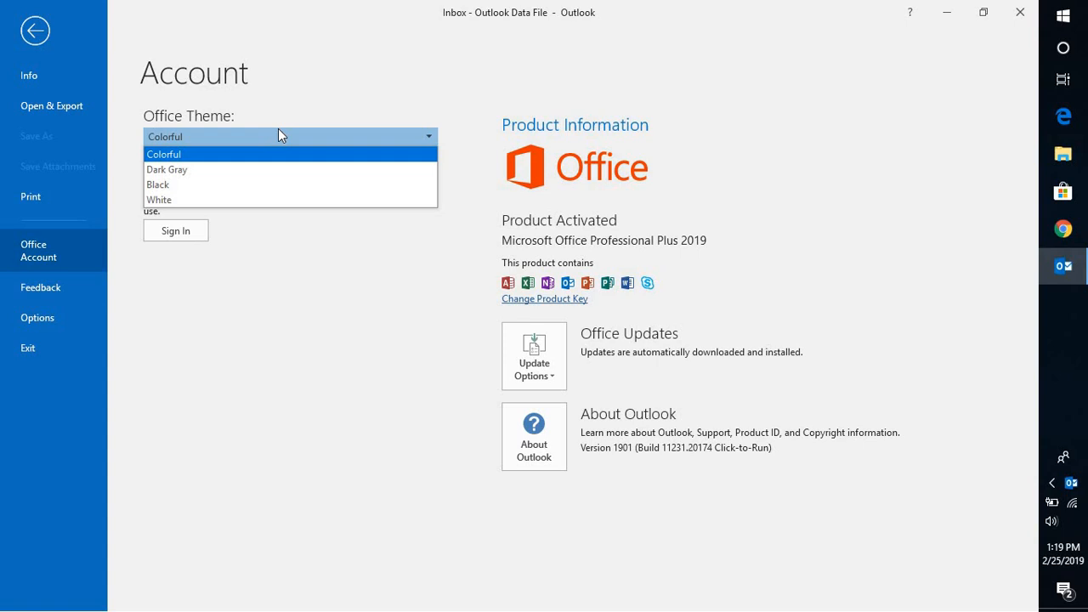
left_click(168, 169)
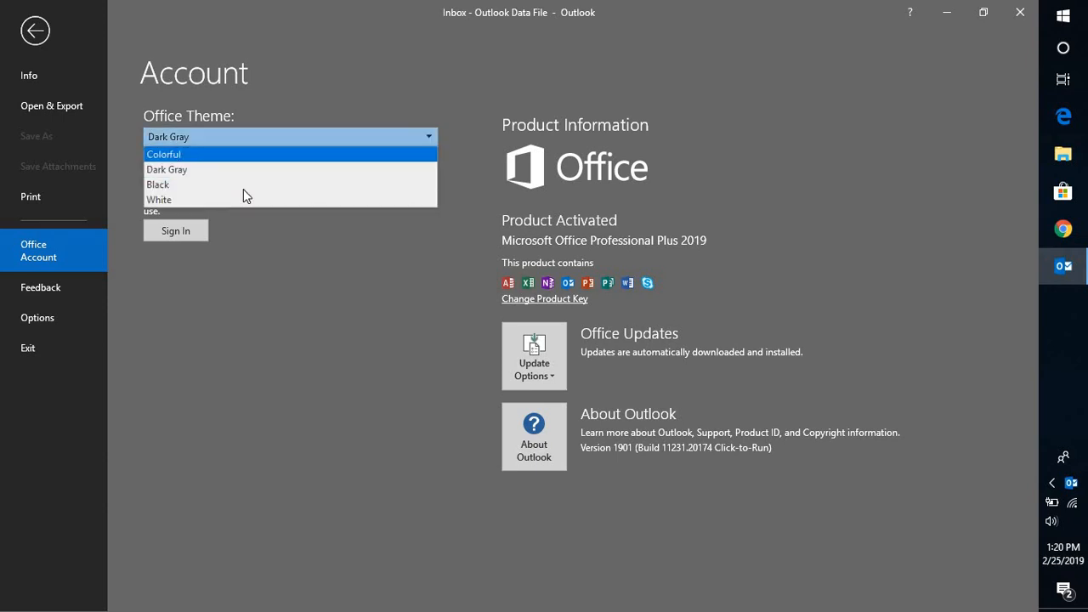
left_click(158, 185)
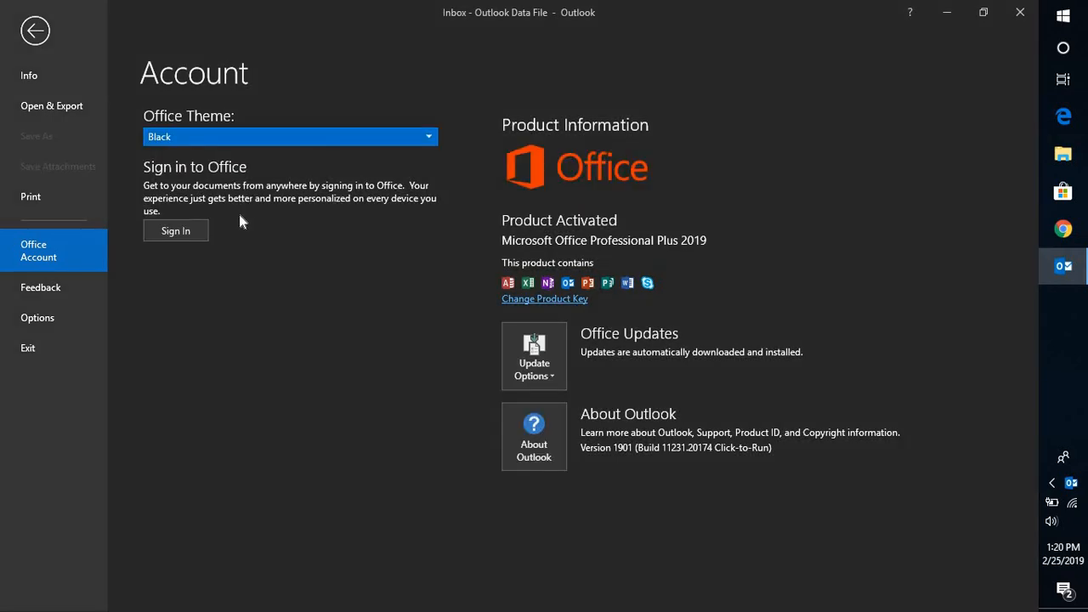
left_click(35, 31)
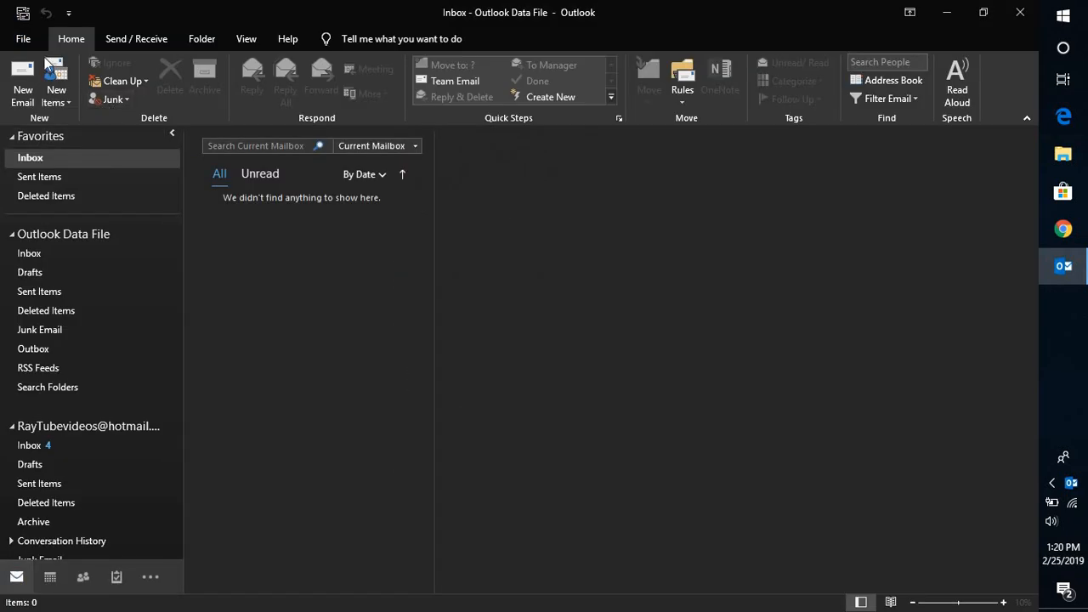
In Outlook Options, General, set Office Theme to Dark Gray and confirm with OK.
left_click(22, 38)
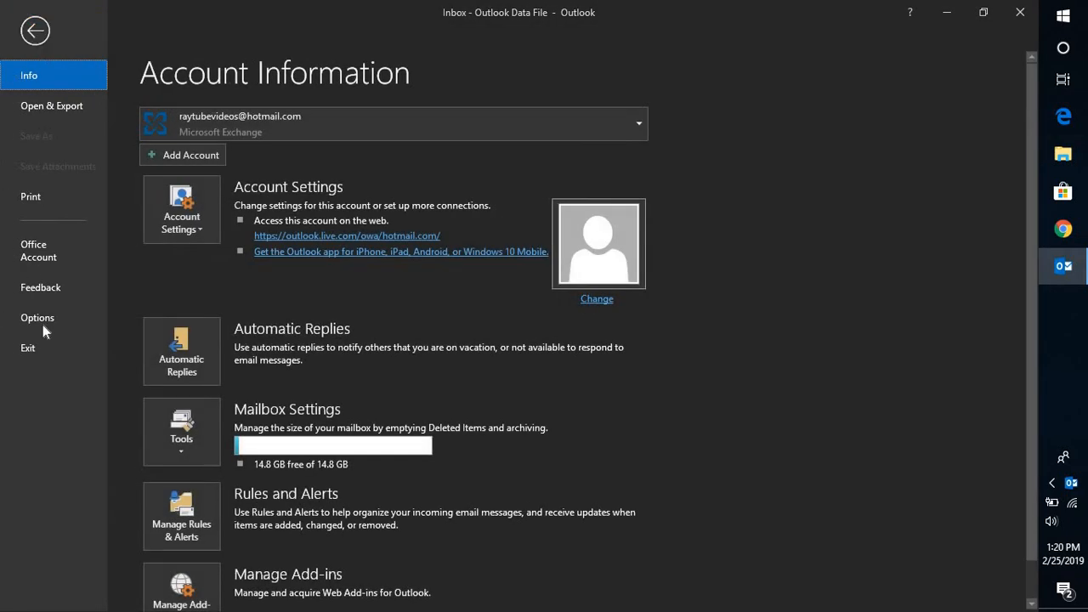
left_click(37, 317)
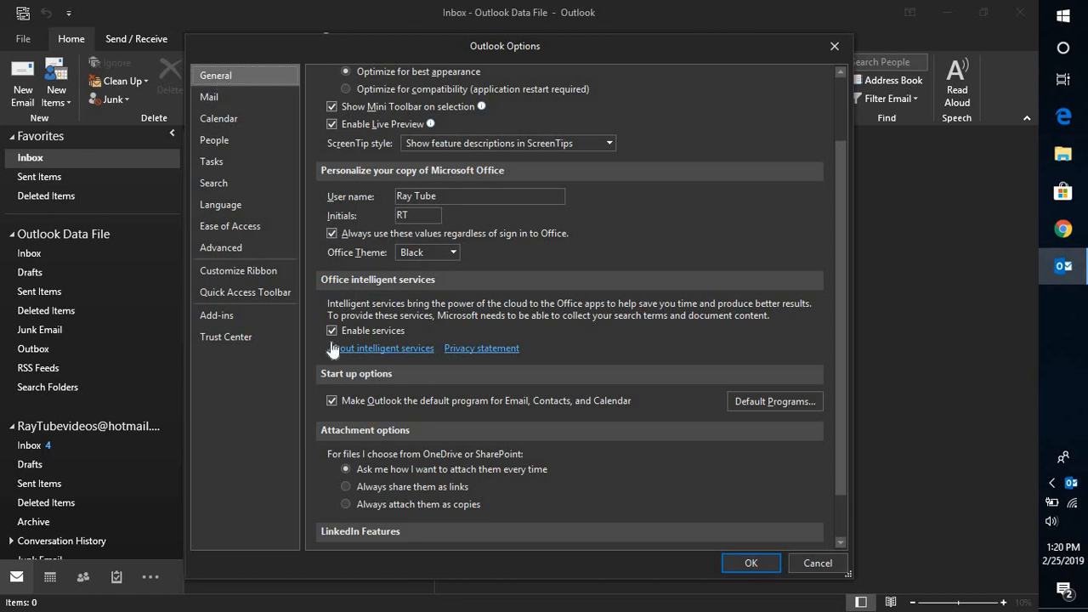
left_click(453, 251)
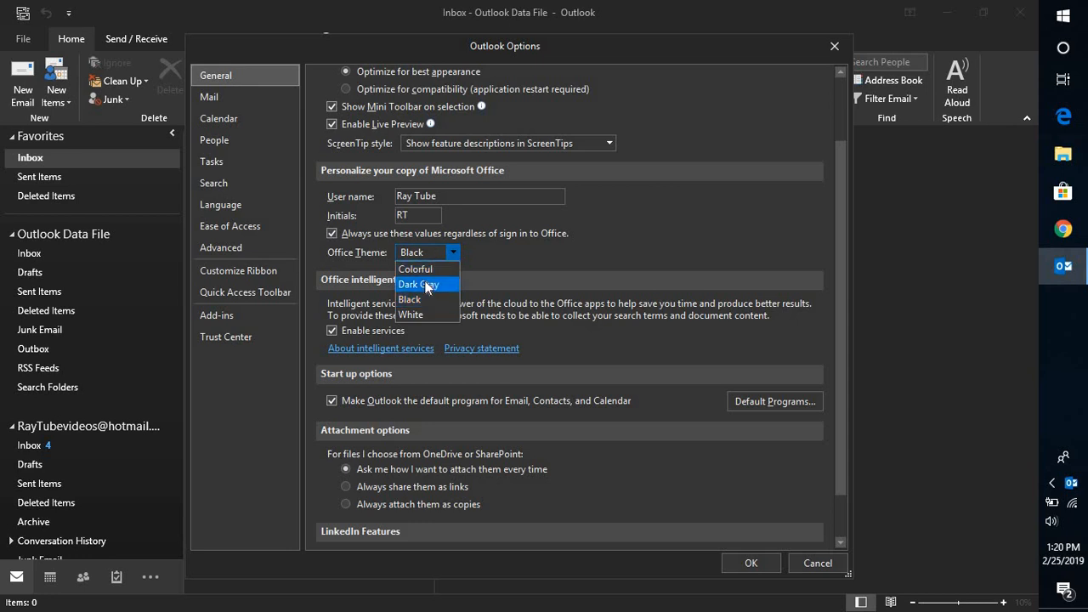
left_click(418, 284)
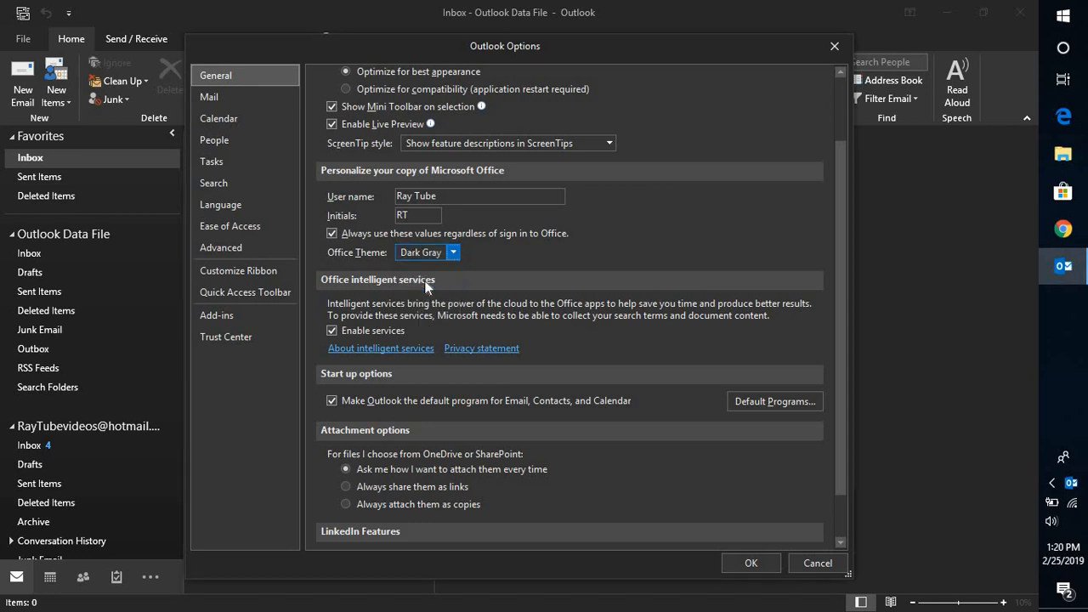
mouse_move(729, 497)
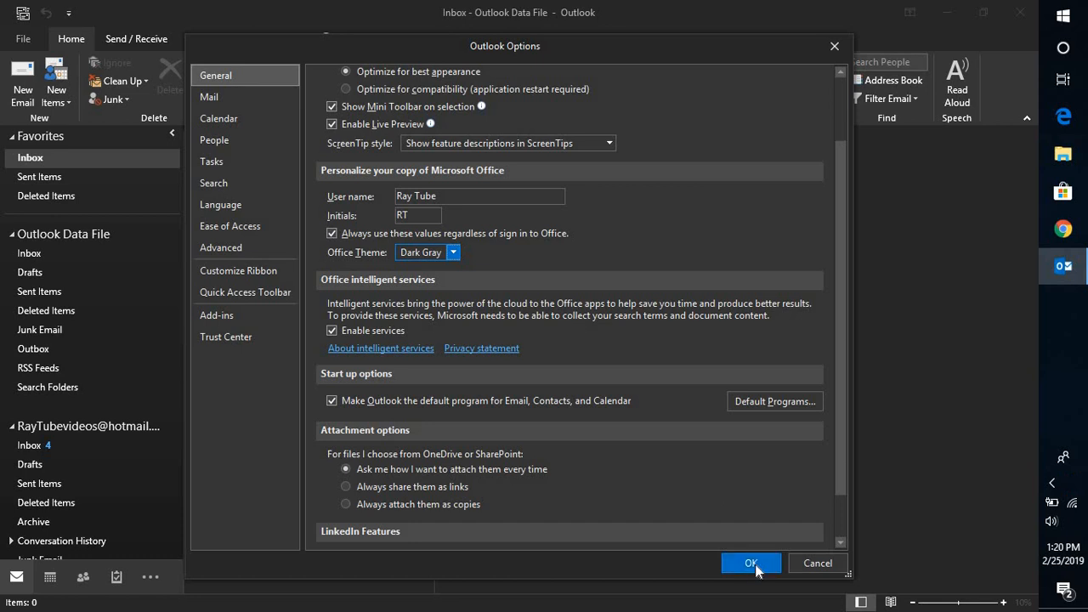
left_click(751, 562)
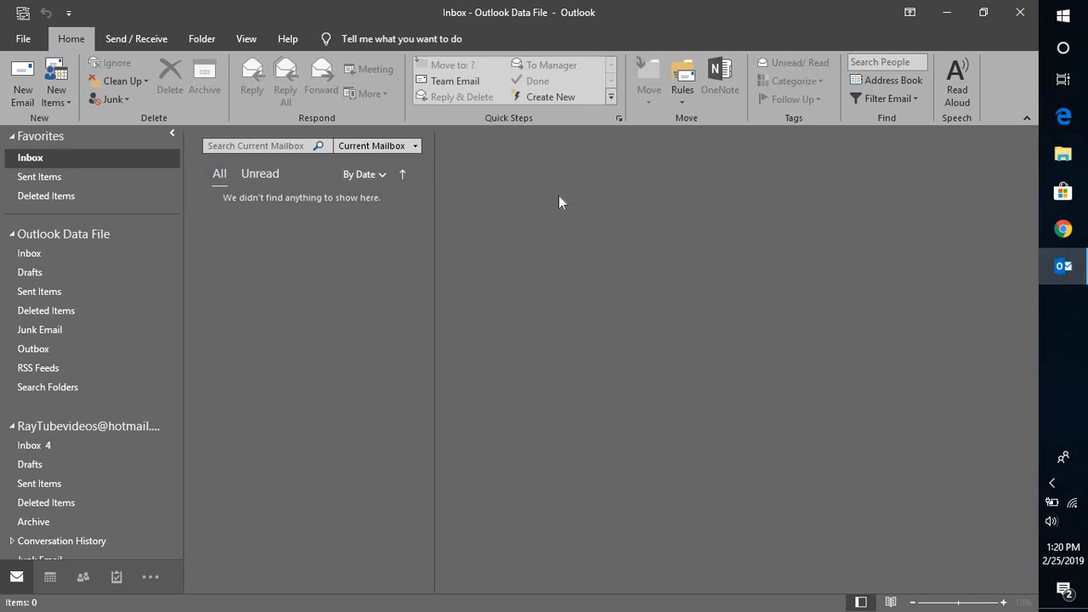
Launch PowerPoint with 'powerpnt' from Run, then cancel the extra Run prompt.
type("powerpnt")
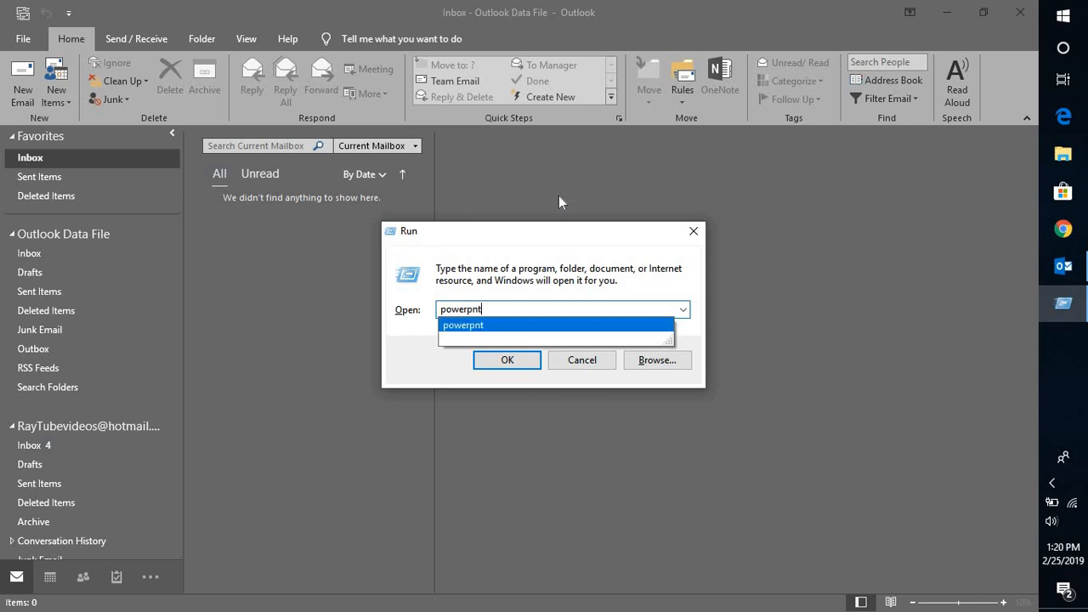
left_click(507, 359)
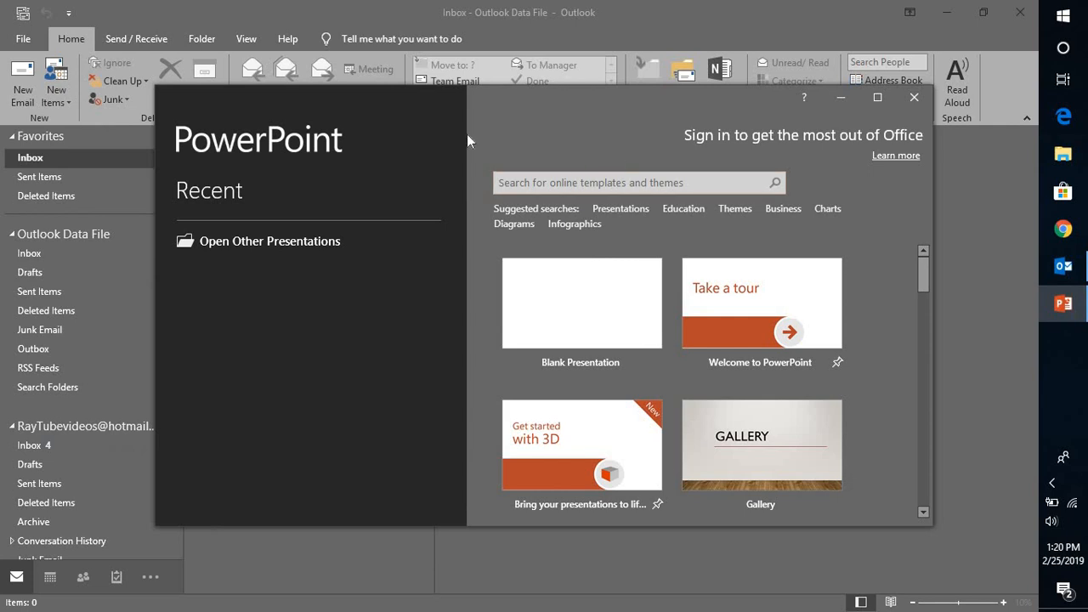
mouse_move(623, 113)
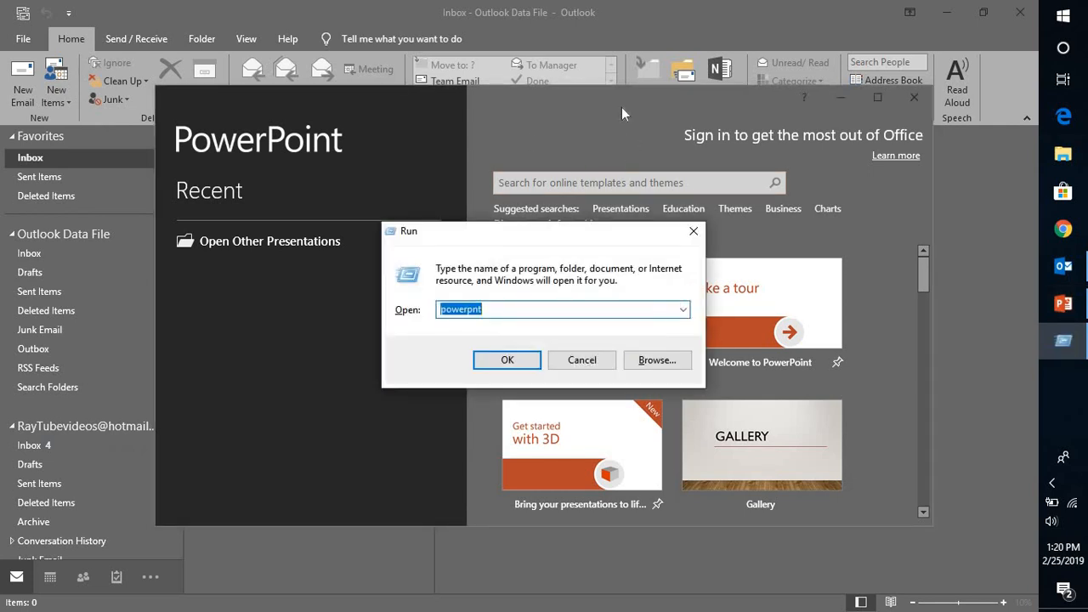
left_click(507, 359)
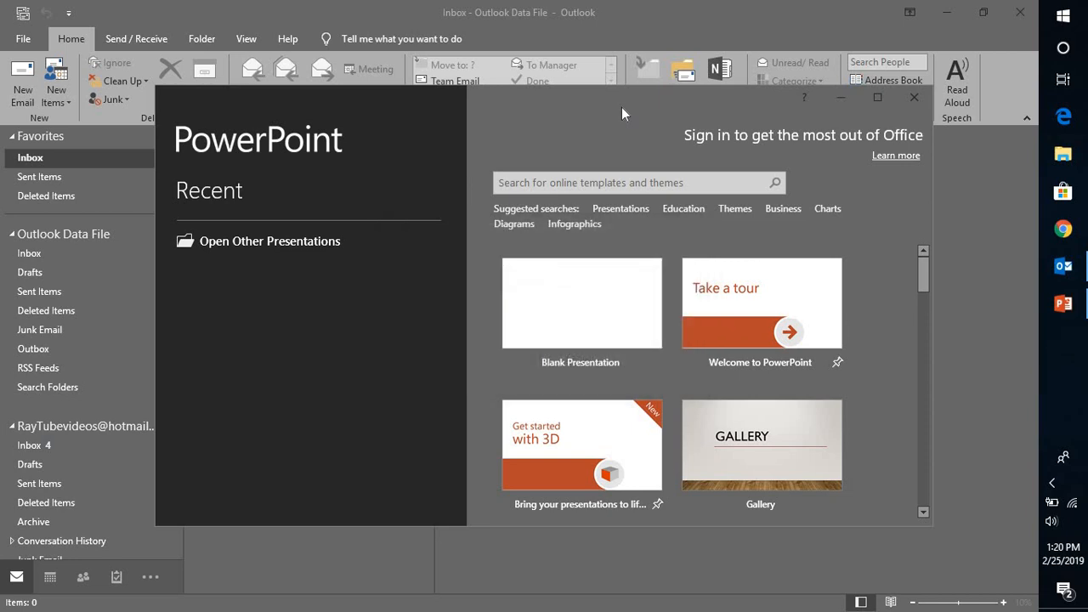